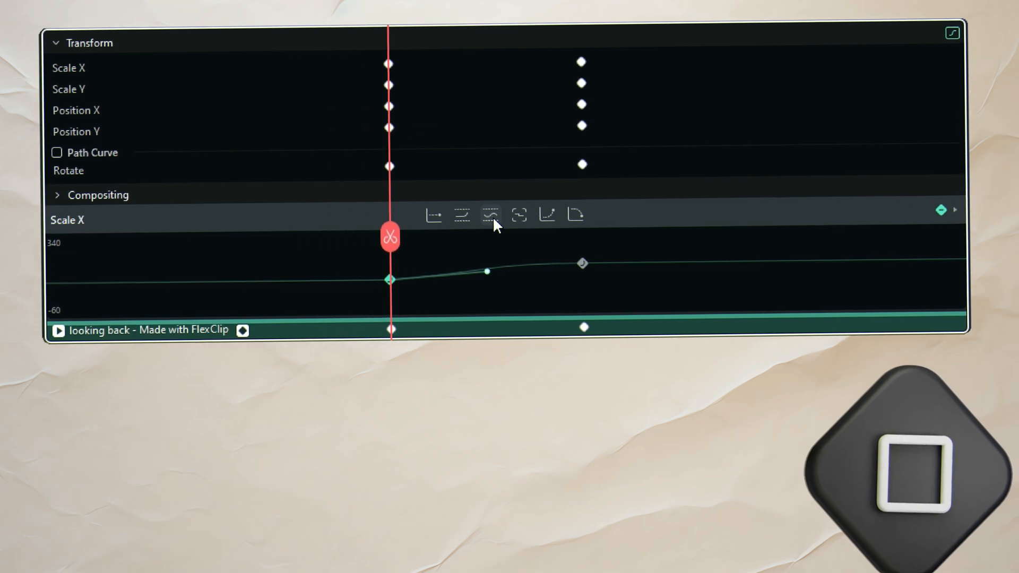
- Apply a smooth easing preset to the Scale X keyframe curve
click(490, 215)
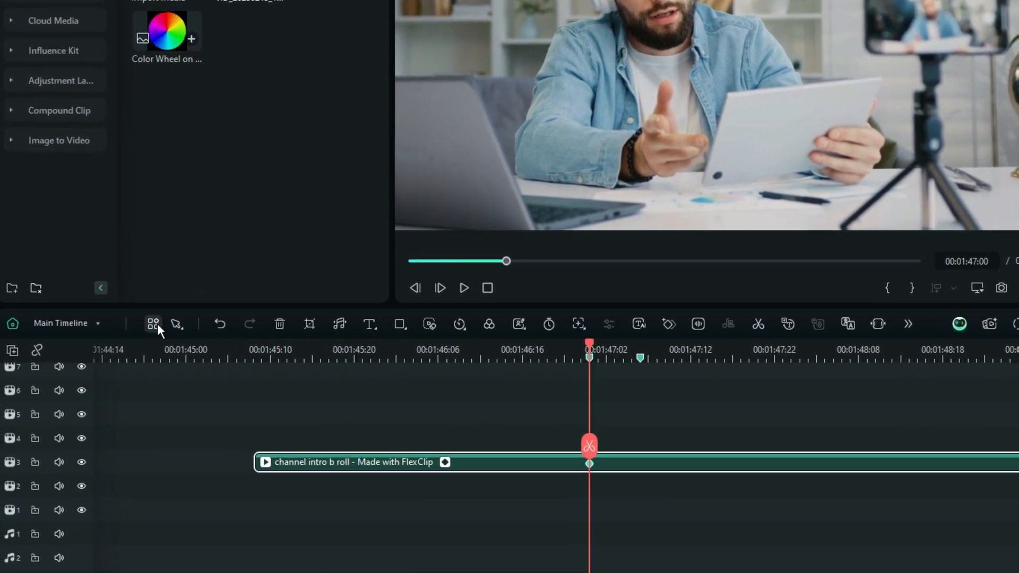
- Add Keyframing to the timeline toolbar through Customize Toolbar and save the layout
click(153, 322)
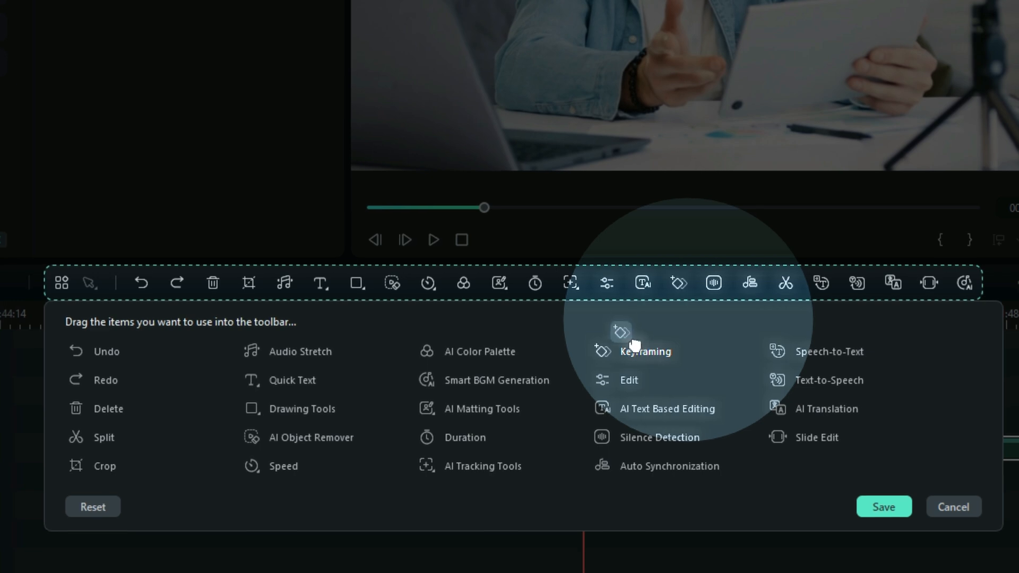
drag(621, 334, 679, 286)
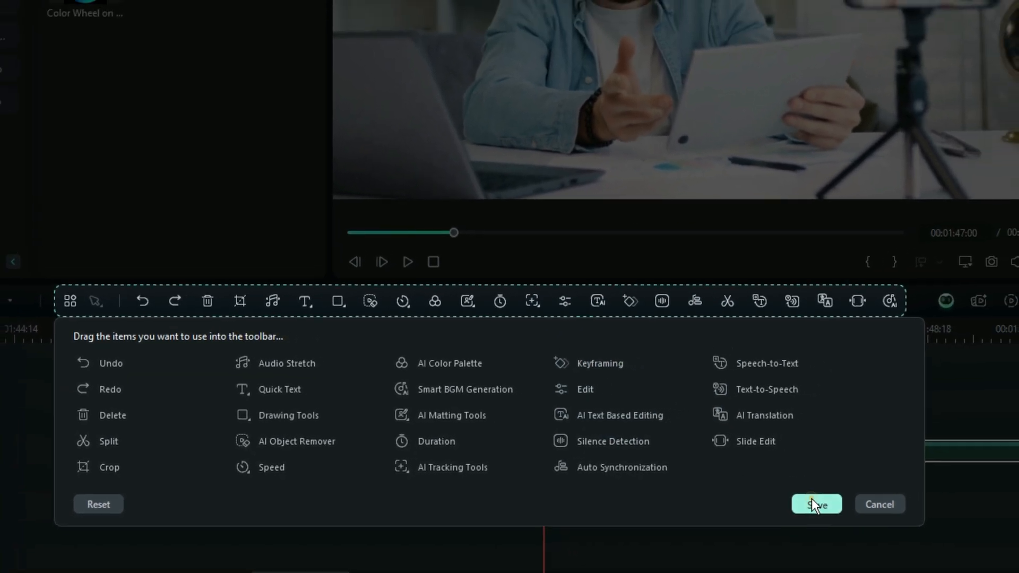
click(816, 503)
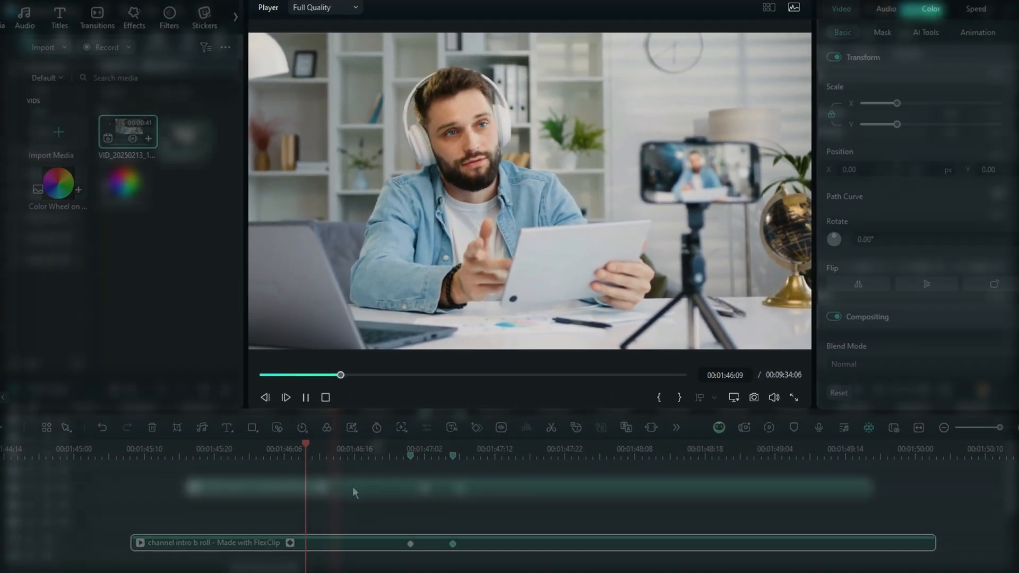
- Select the channel intro b roll clip with its two zoom keyframes on the timeline
click(306, 397)
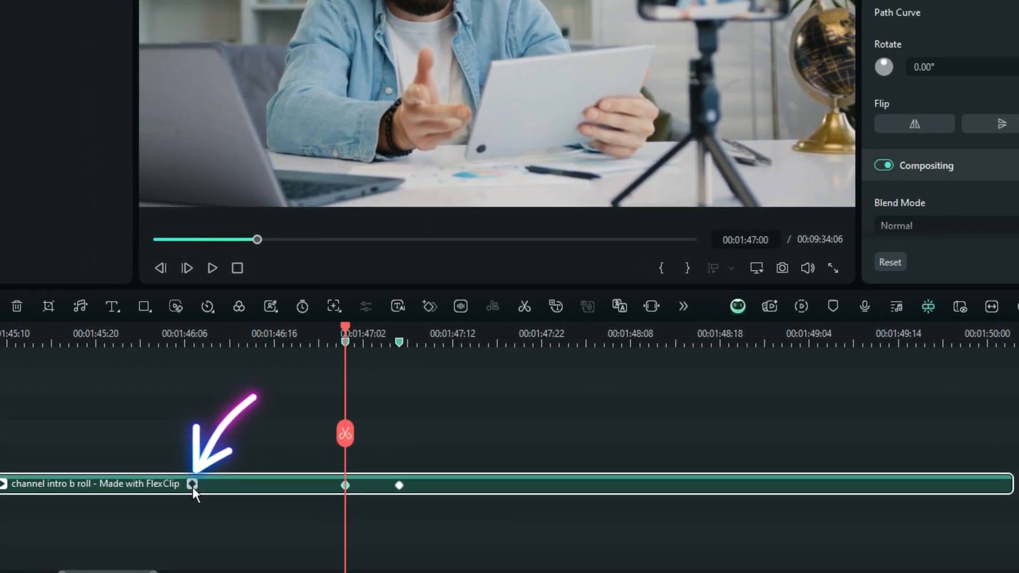
- Expand the clip's keyframe graph rows from the keyframe badge on its label
click(193, 484)
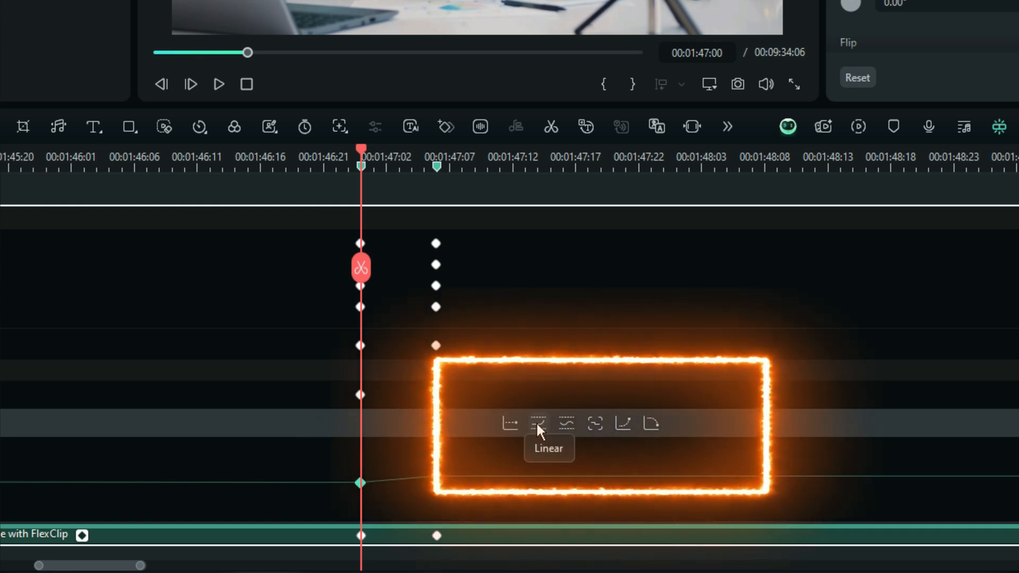
mouse_move(575, 438)
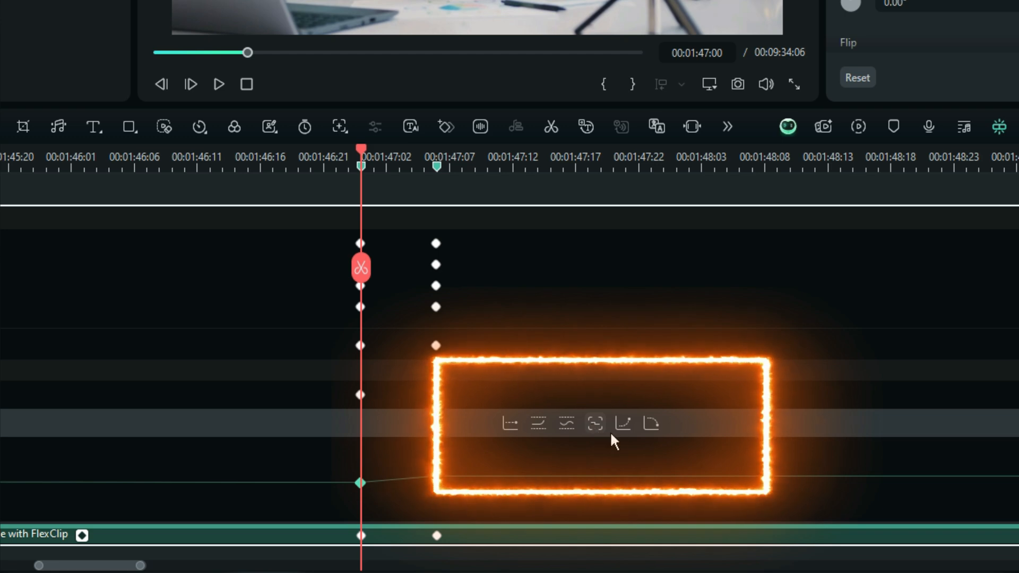
mouse_move(628, 431)
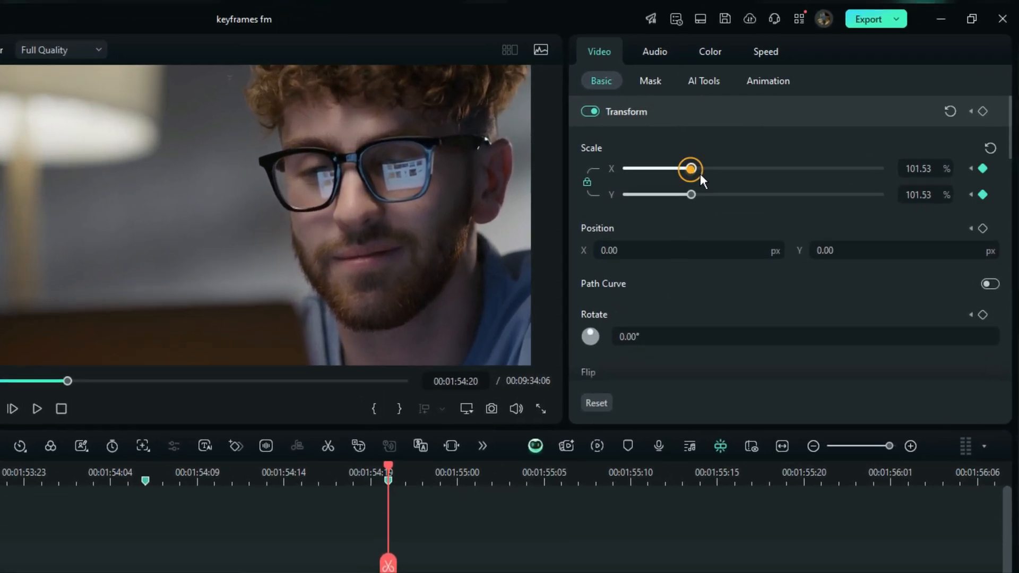
- Enlarge the clip and shift it left in the Player at the second keyframe, Position X near -300 px
drag(690, 169, 725, 171)
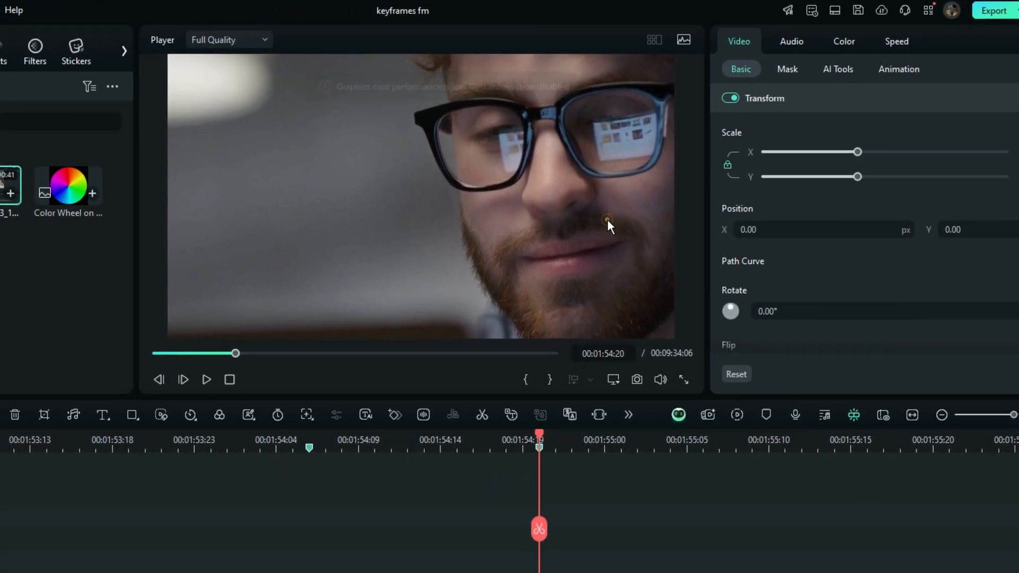
drag(607, 221, 503, 219)
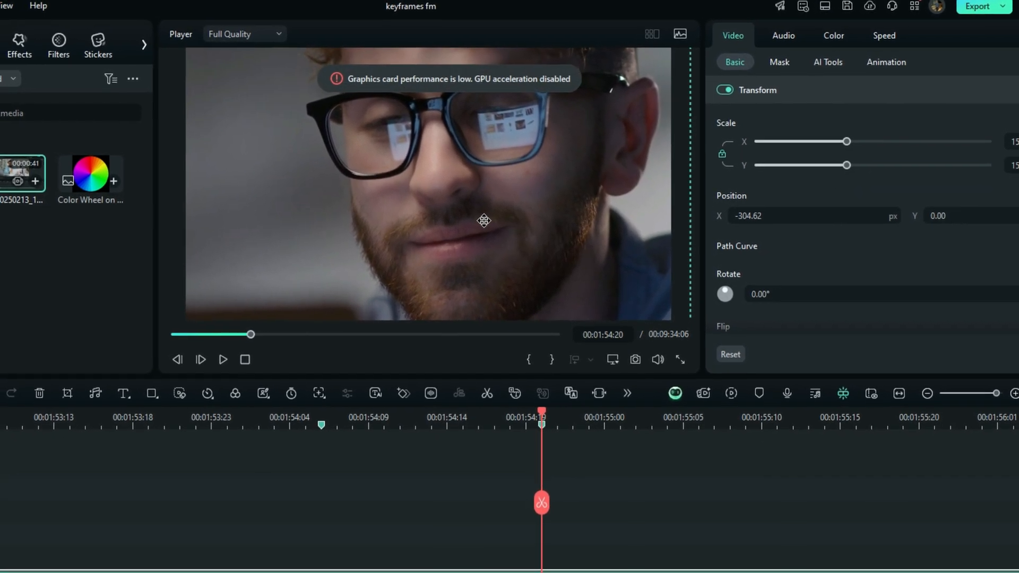
drag(484, 221, 503, 208)
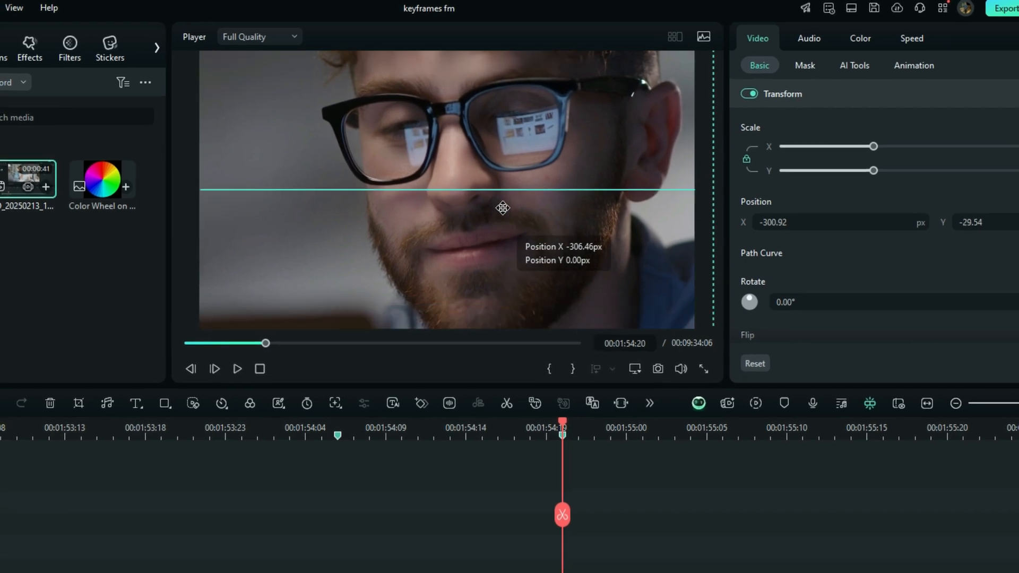
drag(502, 208, 523, 279)
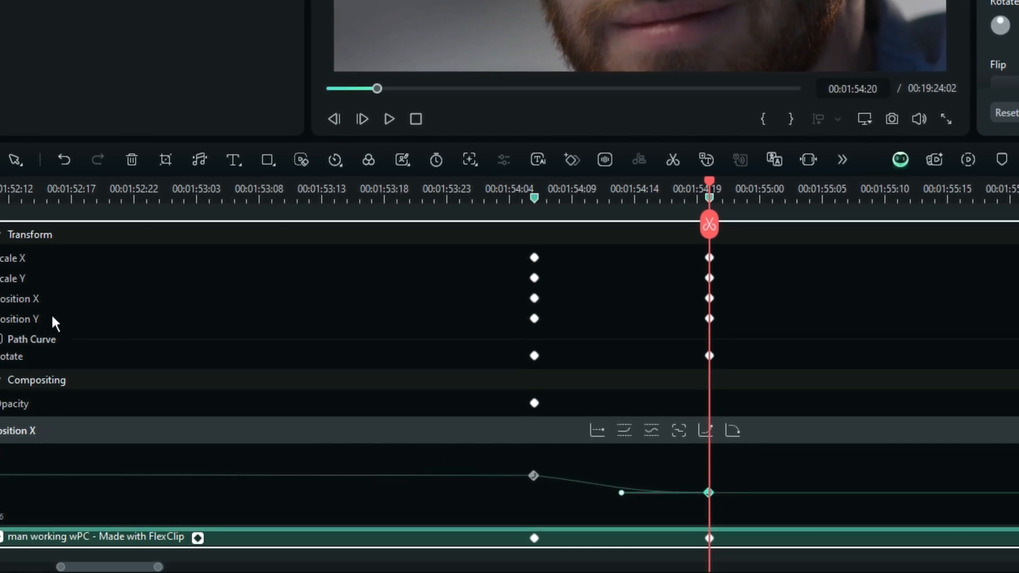
- Show the Position Y curve so its transition can be eased like Position X
click(23, 318)
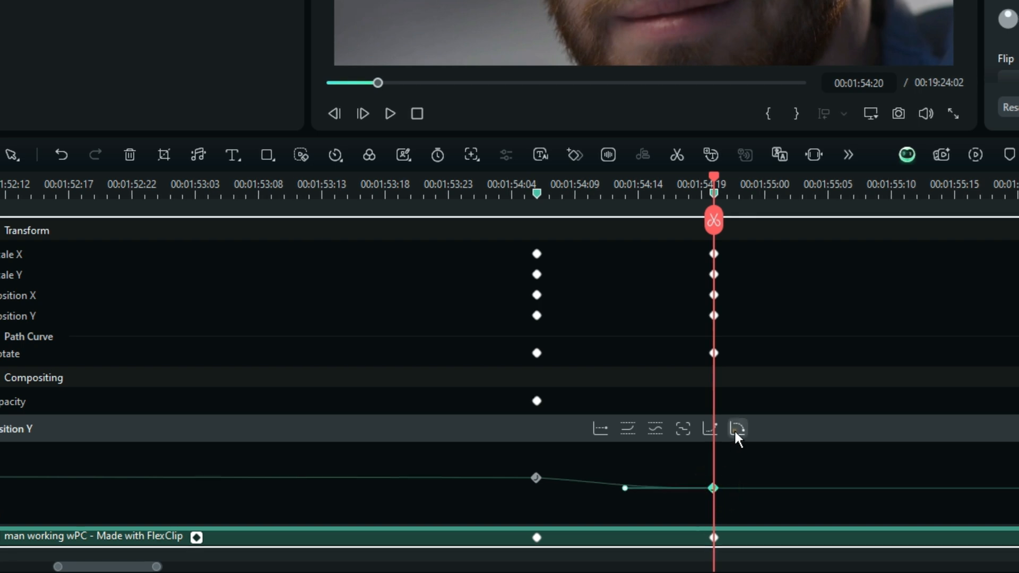
mouse_move(780, 503)
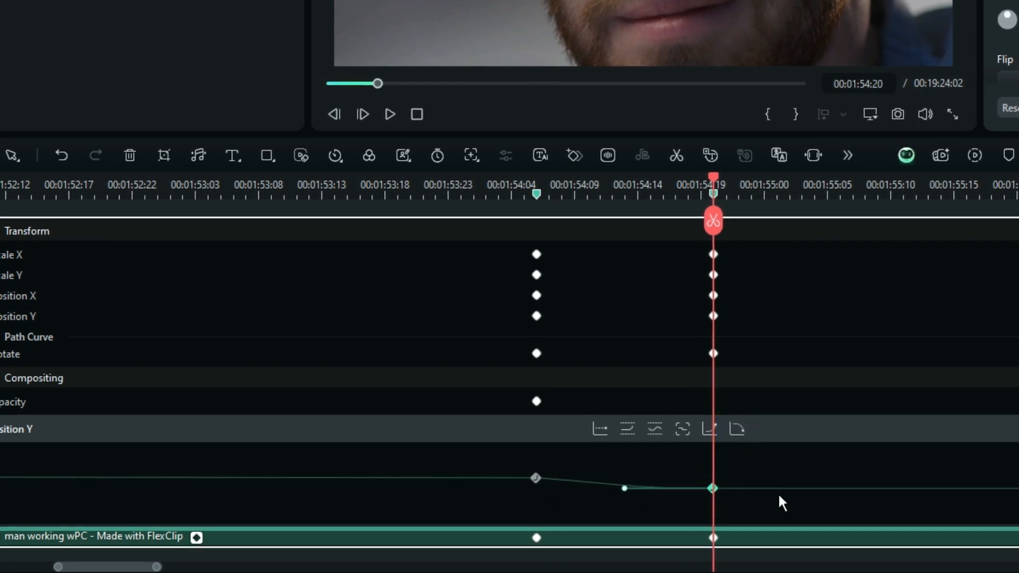
mouse_move(552, 490)
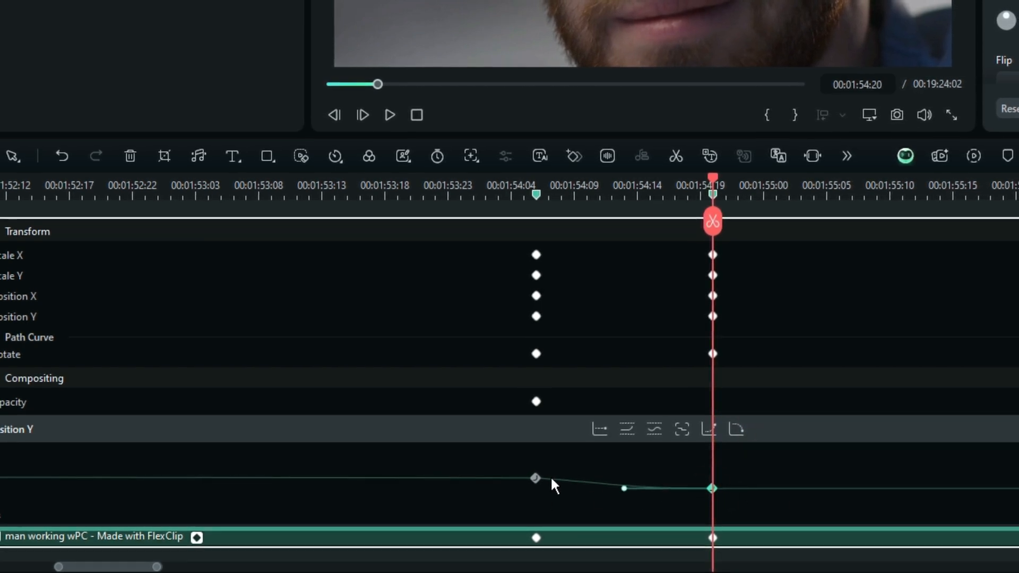
mouse_move(605, 482)
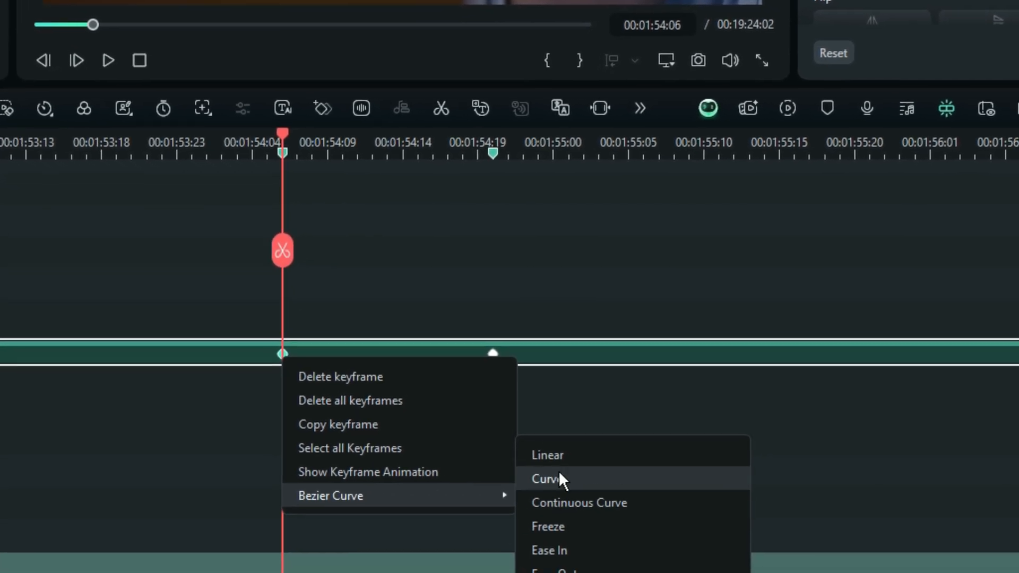
mouse_move(522, 534)
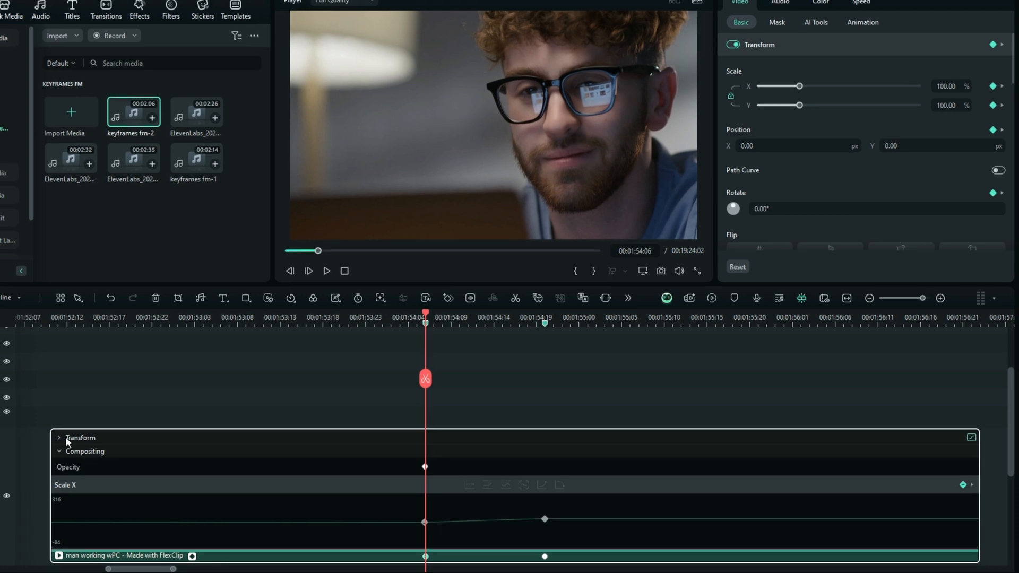
- Expand the Transform property rows to list each keyframed property again
click(61, 437)
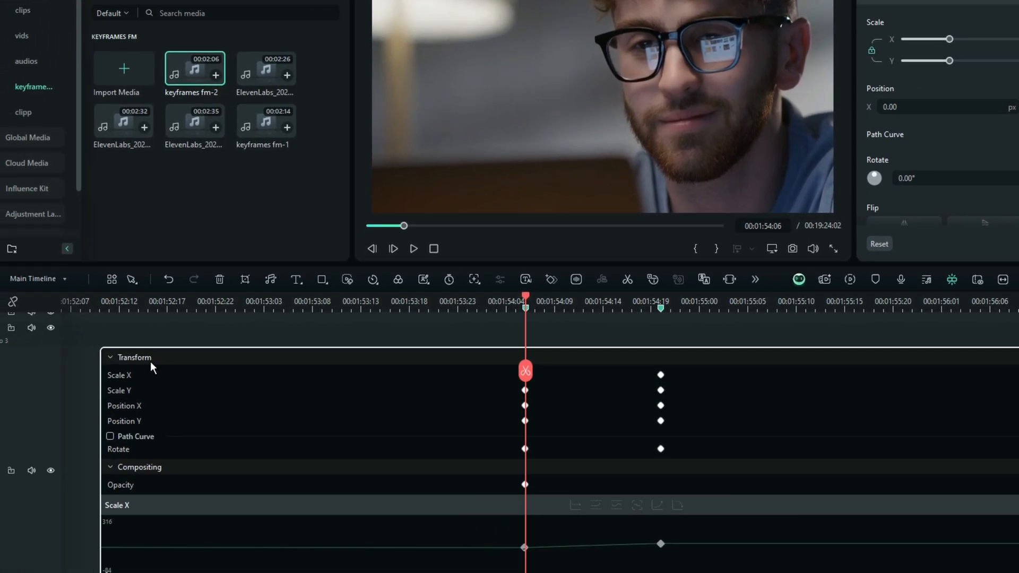
- Collapse the rows and bring up the second keyframe's options with the Bezier Curve choices
click(112, 357)
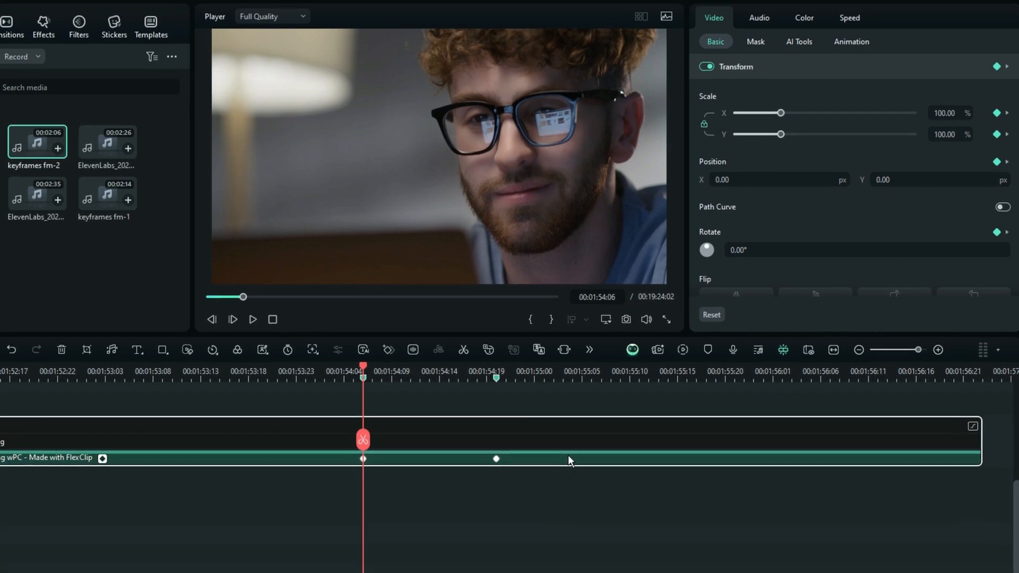
click(496, 459)
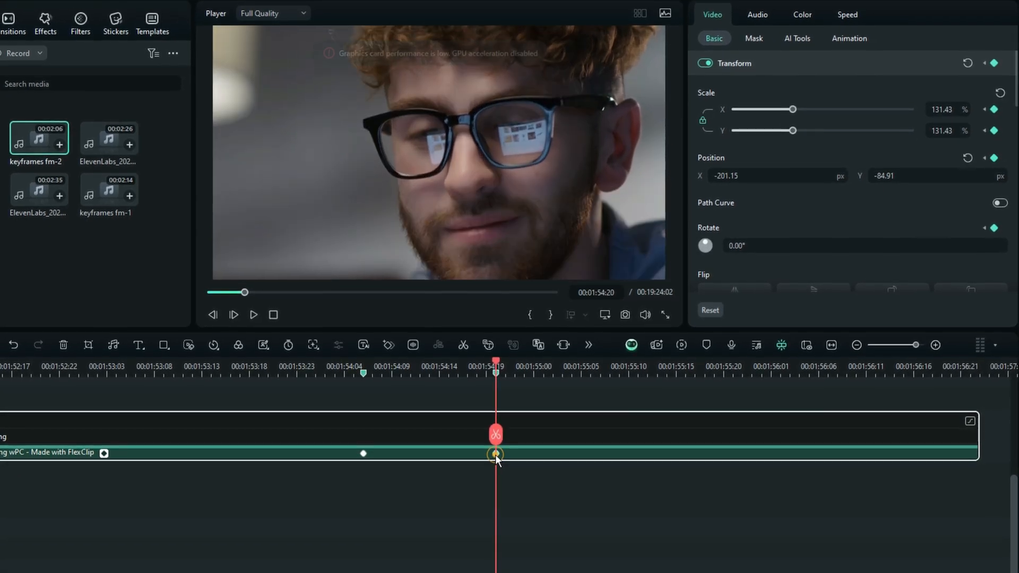
right_click(492, 456)
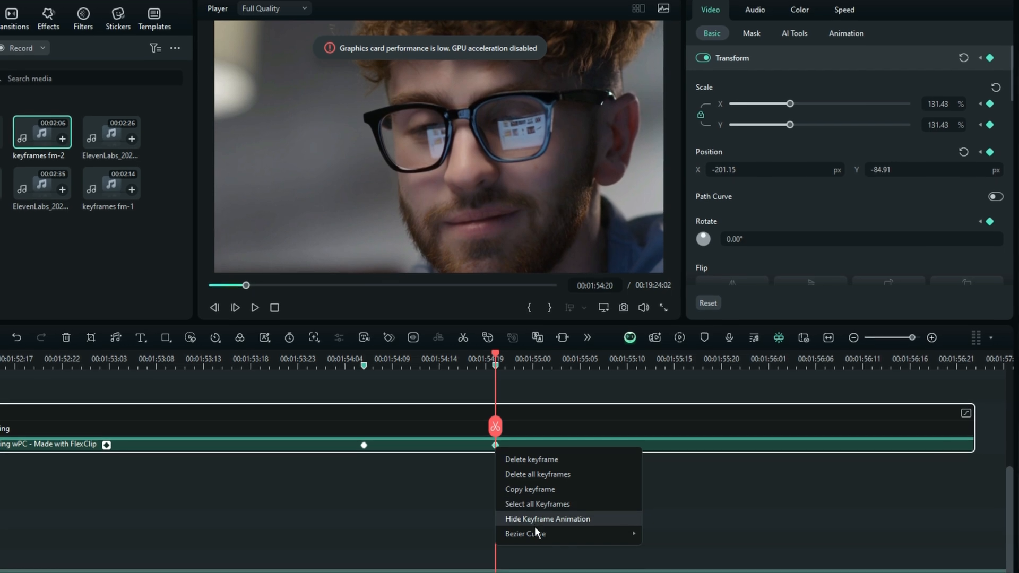